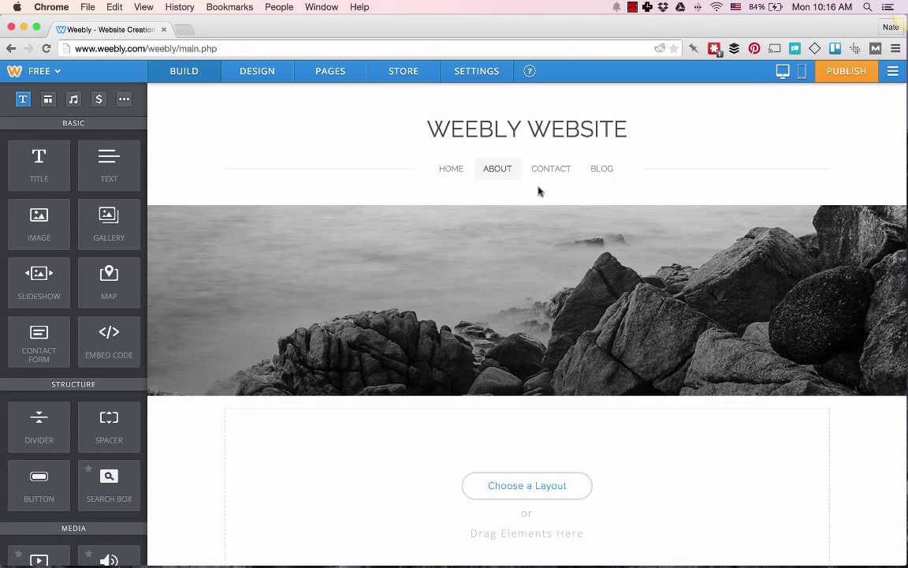
mouse_move(809, 155)
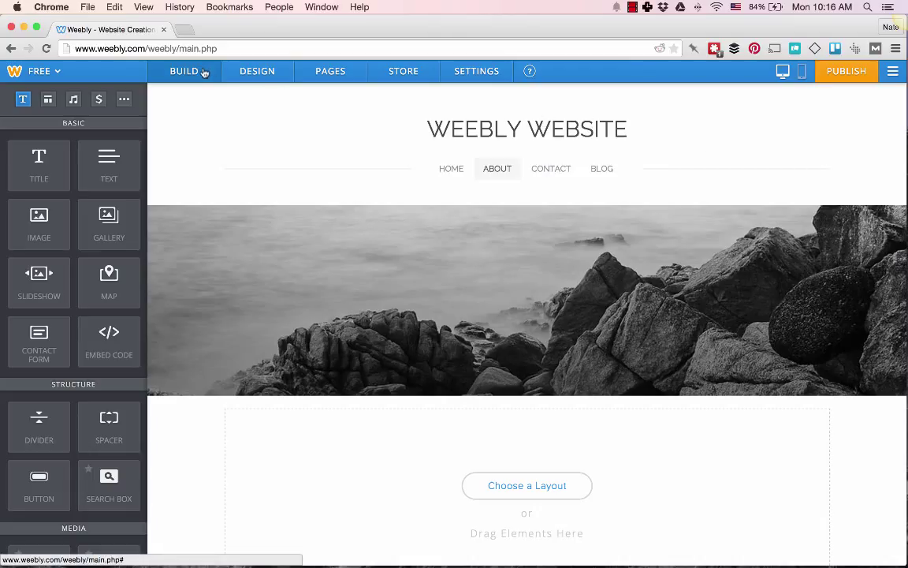
mouse_move(195, 72)
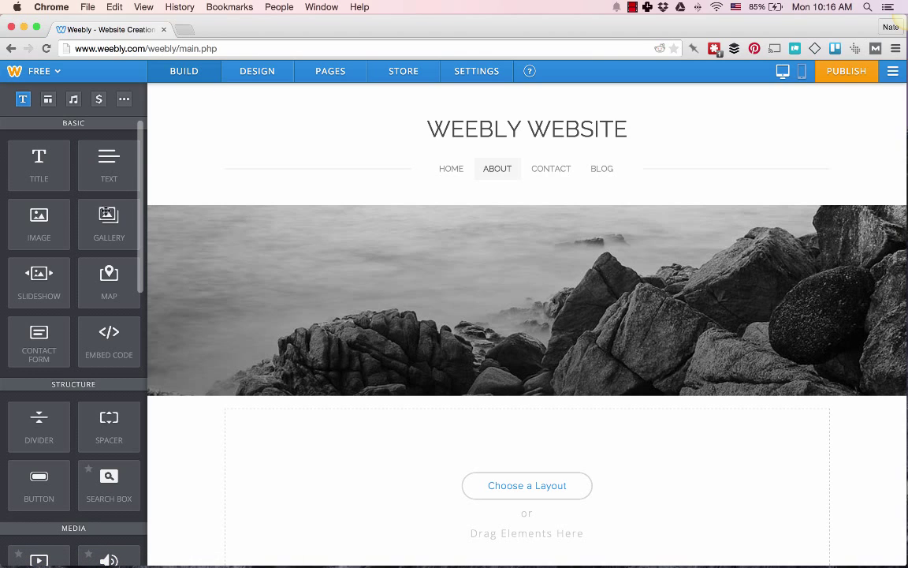
Scroll the Home page to view its forum listing with the News and Off-topic forums.
scroll("down", 3)
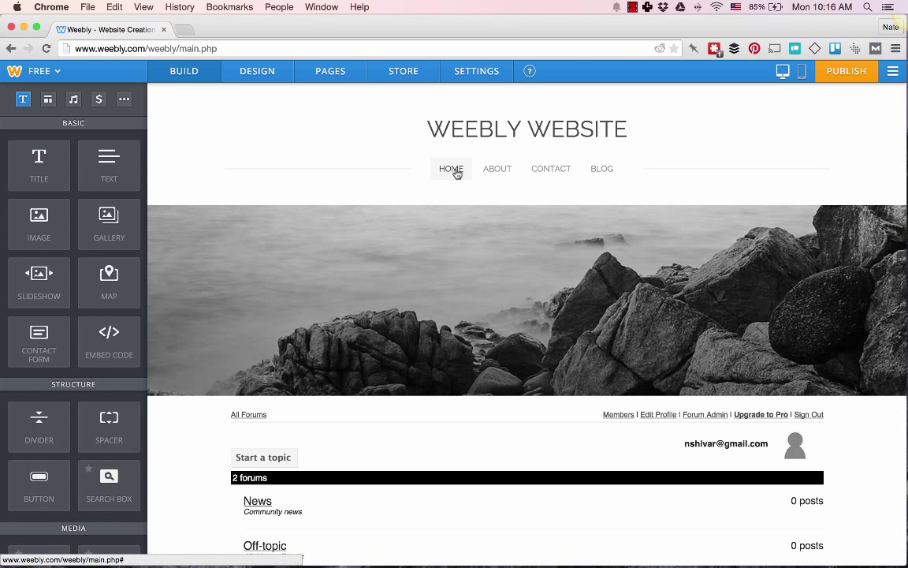
Back on the About page, preview the available layouts and dismiss them without applying one.
left_click(497, 168)
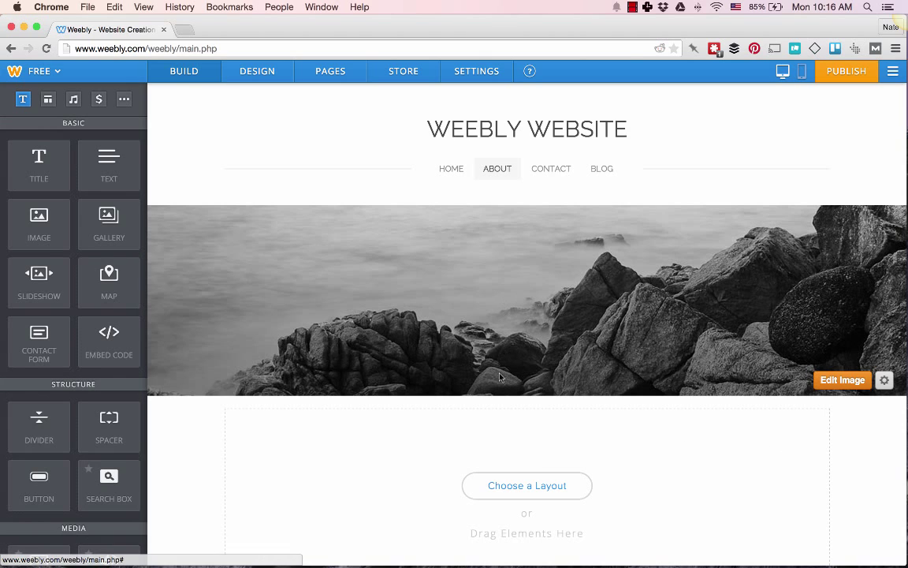
left_click(526, 486)
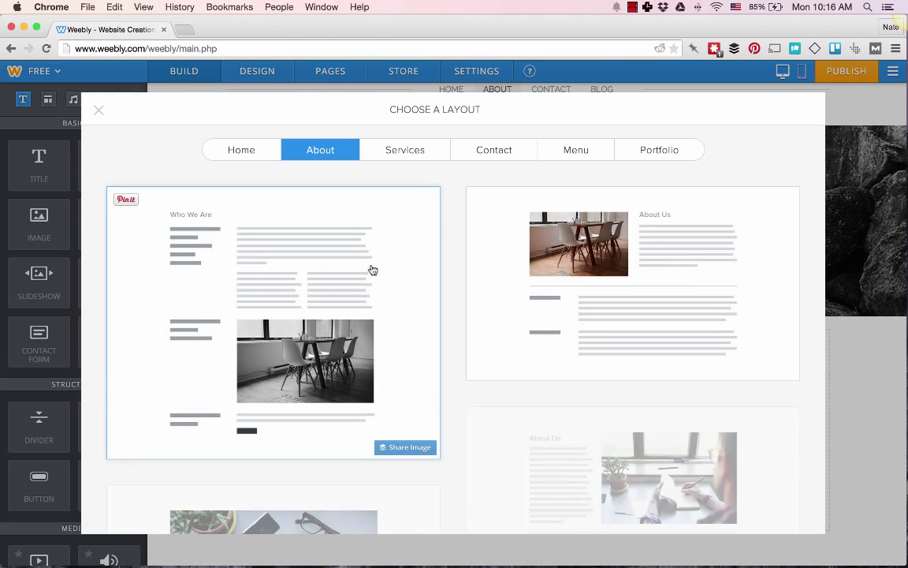
left_click(99, 110)
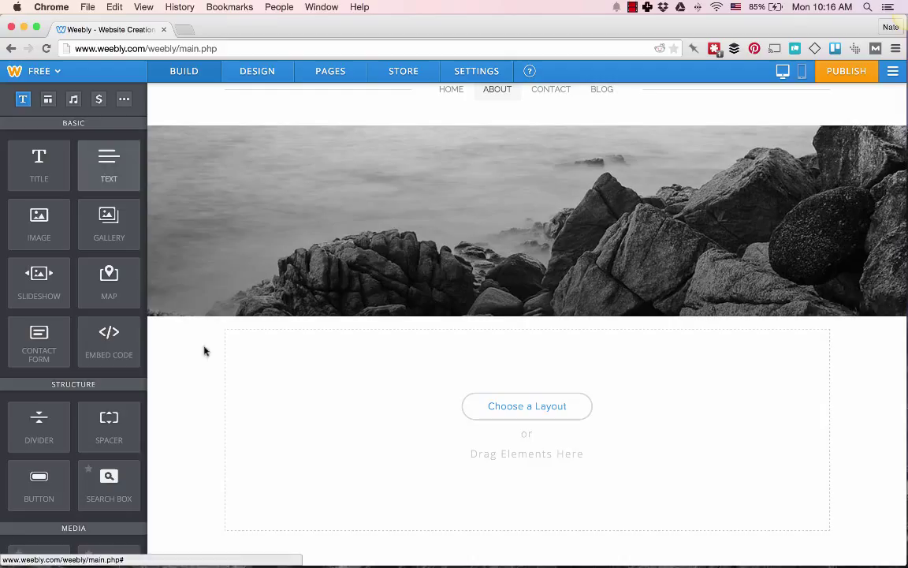
mouse_move(537, 490)
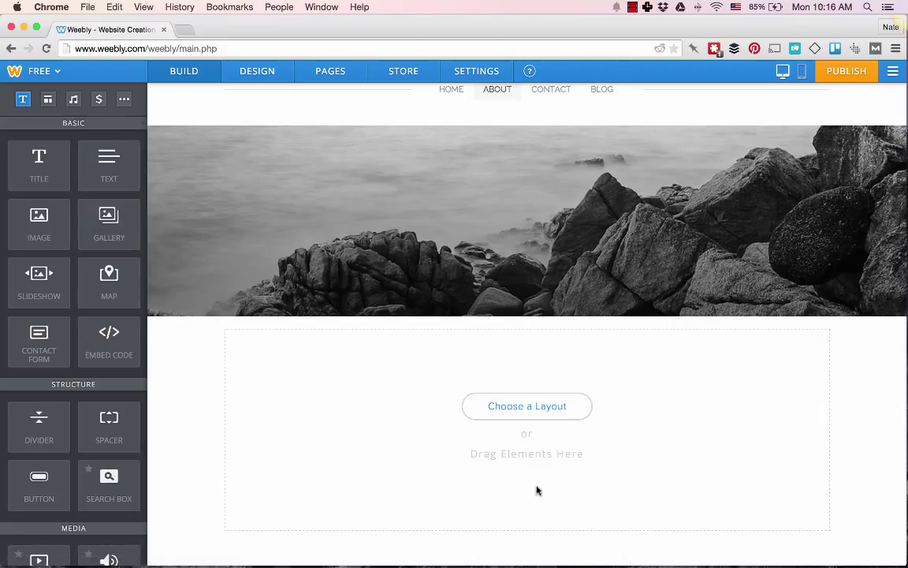
mouse_move(536, 433)
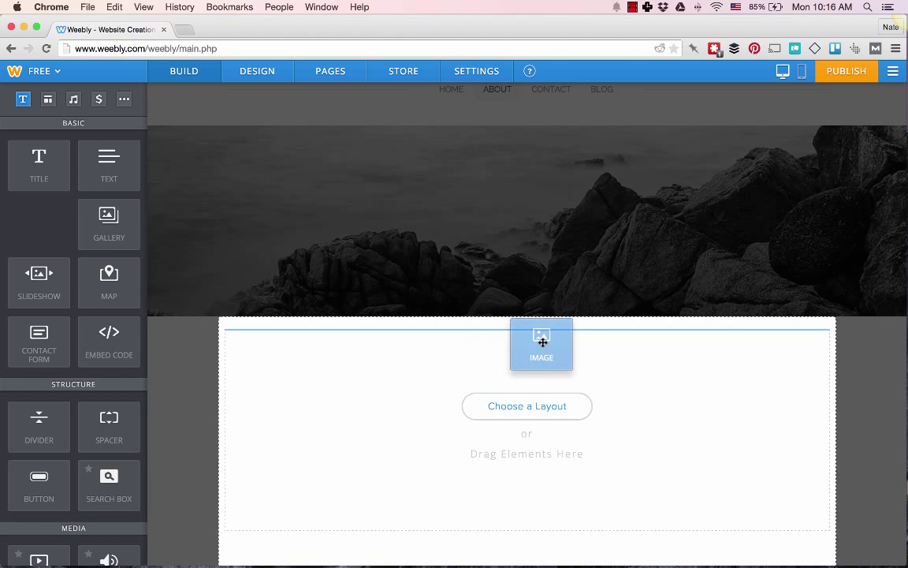
Drag the Image element from the Build sidebar into the About page's Drag Elements Here area.
left_click_drag(541, 344, 616, 401)
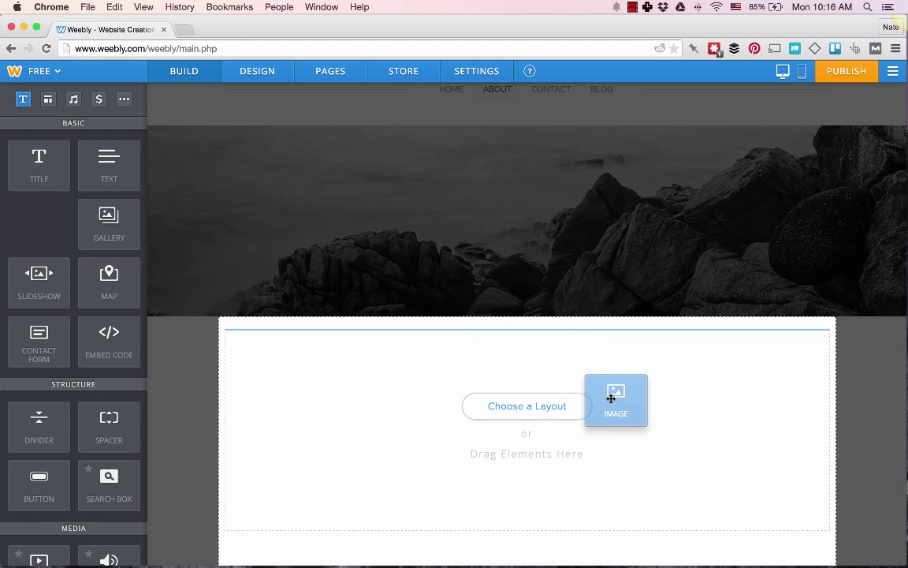
left_click_drag(616, 401, 548, 394)
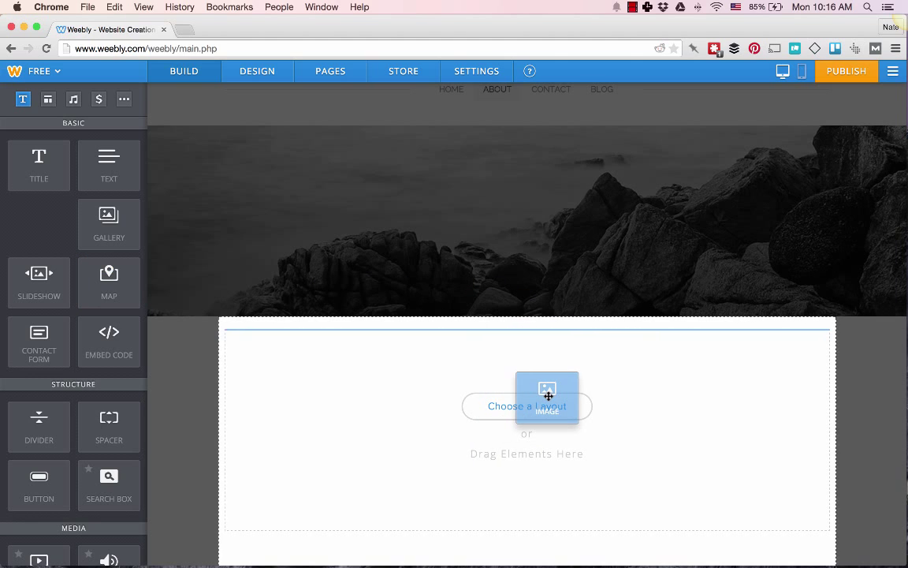
left_click_drag(547, 395, 533, 327)
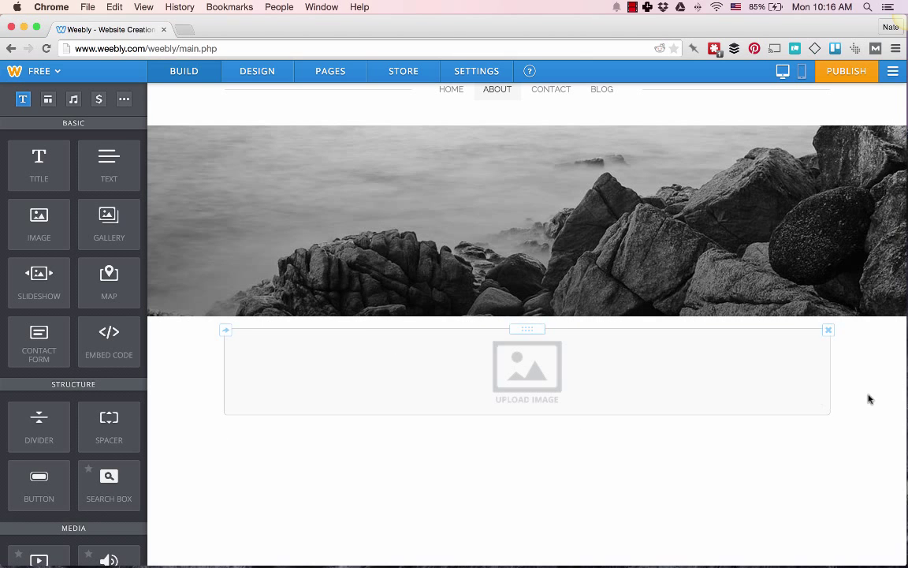
mouse_move(633, 351)
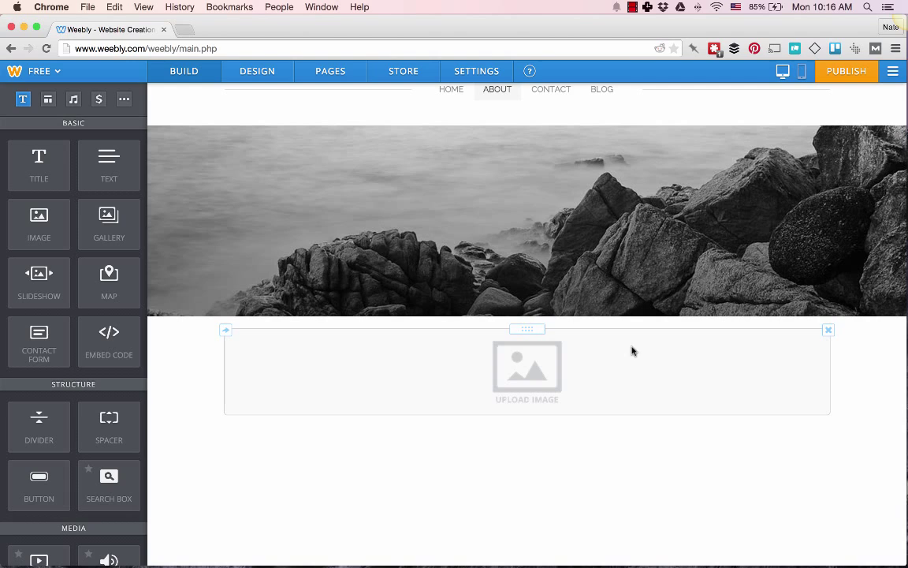
mouse_move(674, 357)
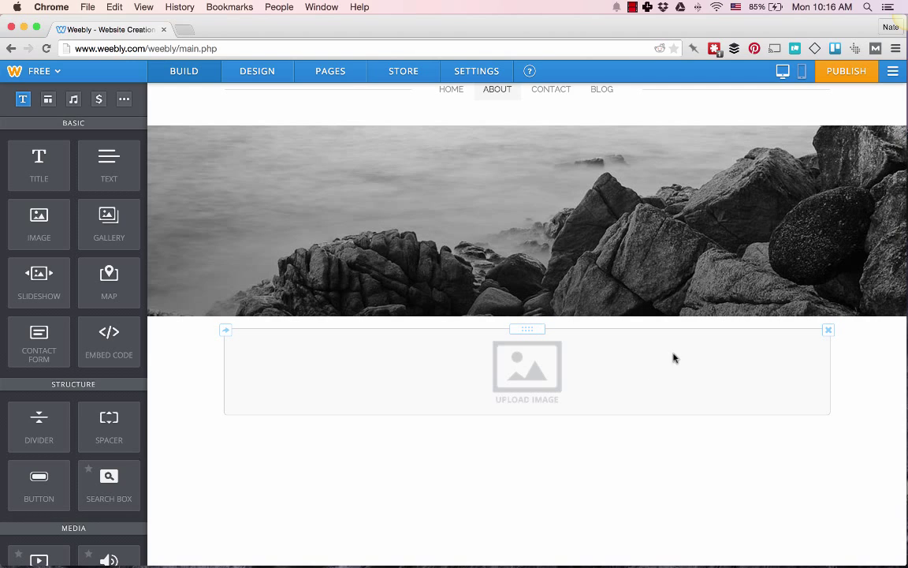
mouse_move(696, 366)
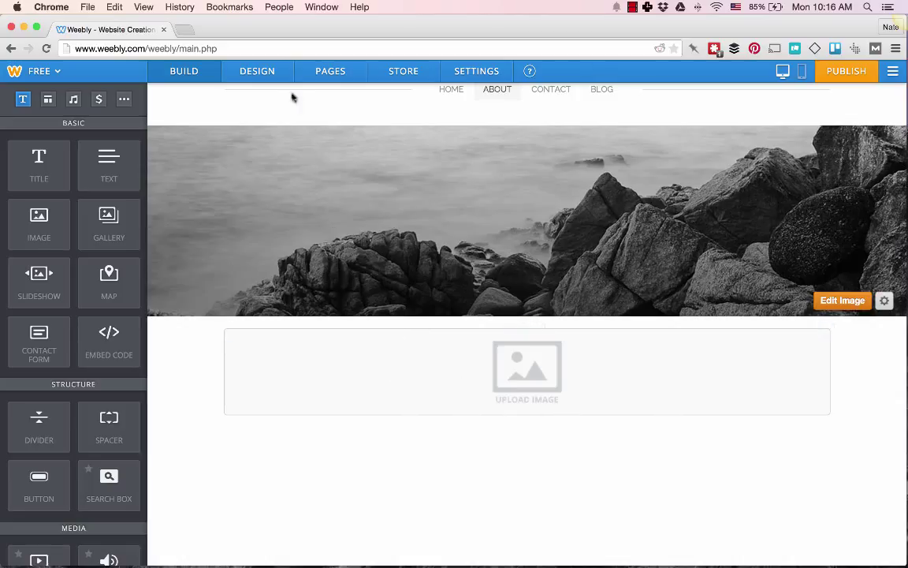
Browse the Custom Themes gallery under Design, including Unite, Fashion Forward and Redux.
left_click(257, 71)
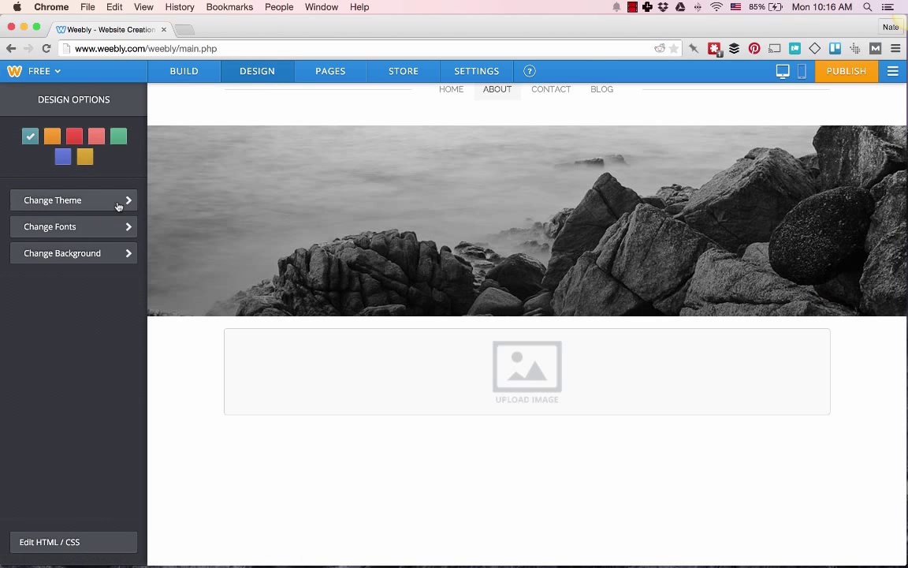
left_click(73, 200)
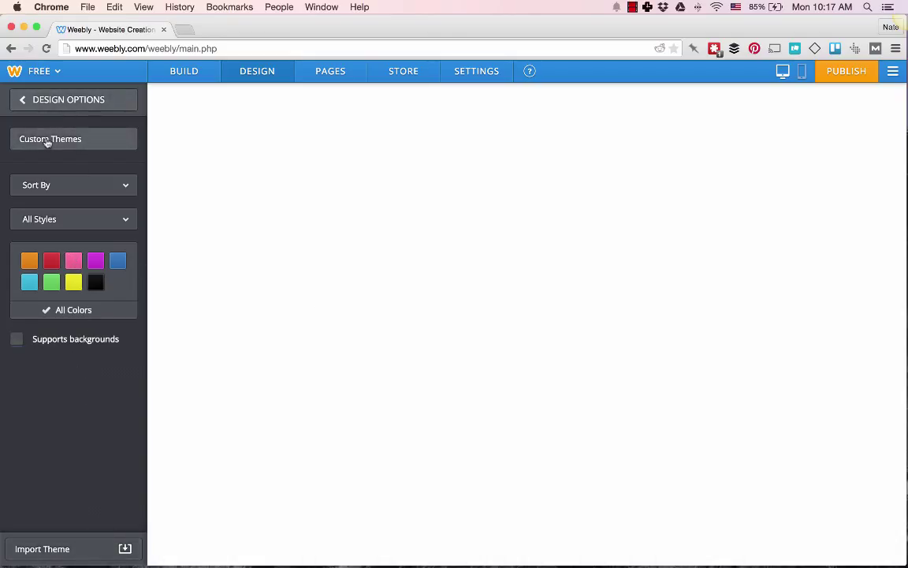
left_click(51, 139)
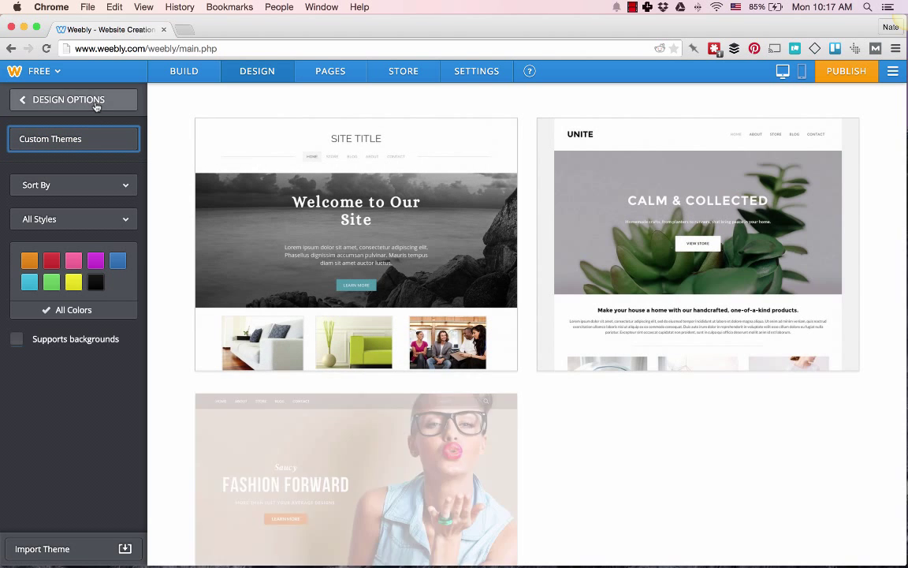
scroll("down", 3)
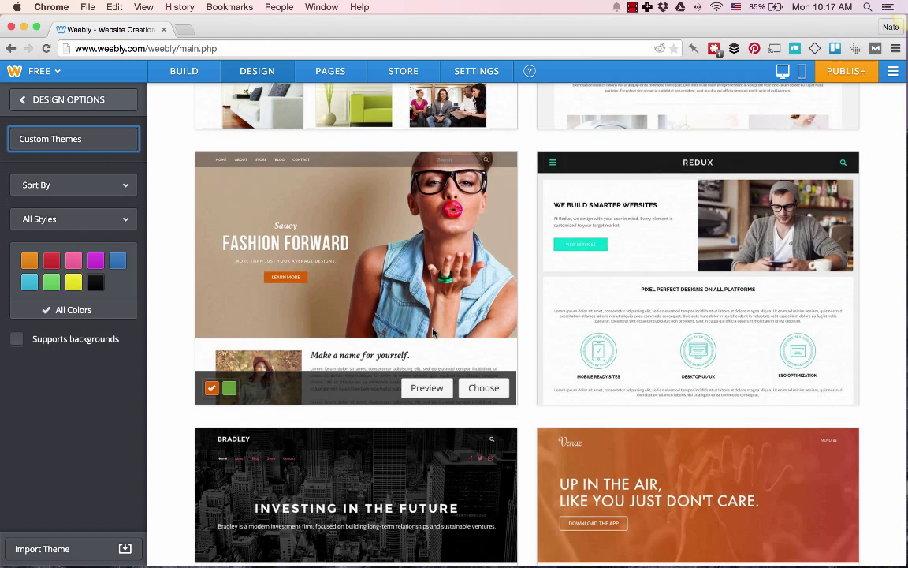
scroll("down", 3)
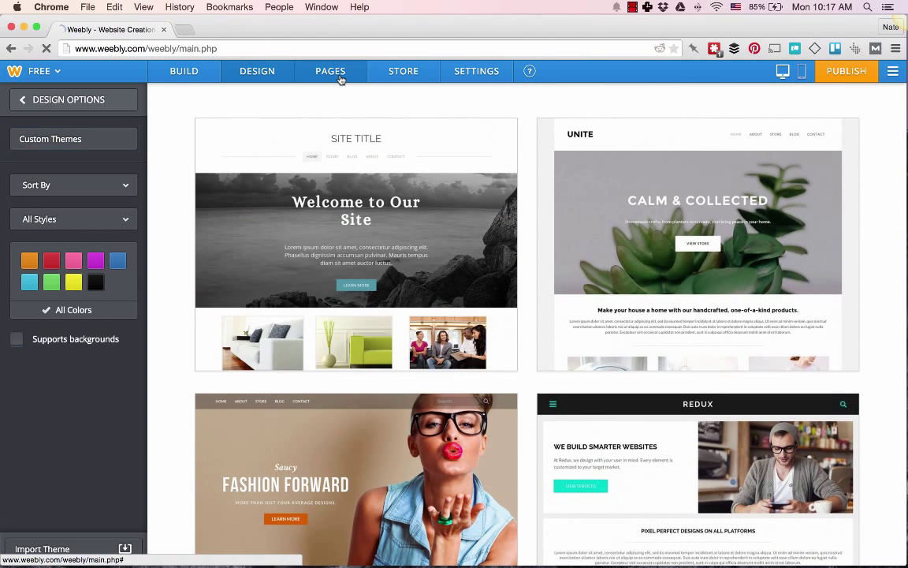
Review the Home page's settings in Pages, then bring up the Store Dashboard checklist.
left_click(330, 71)
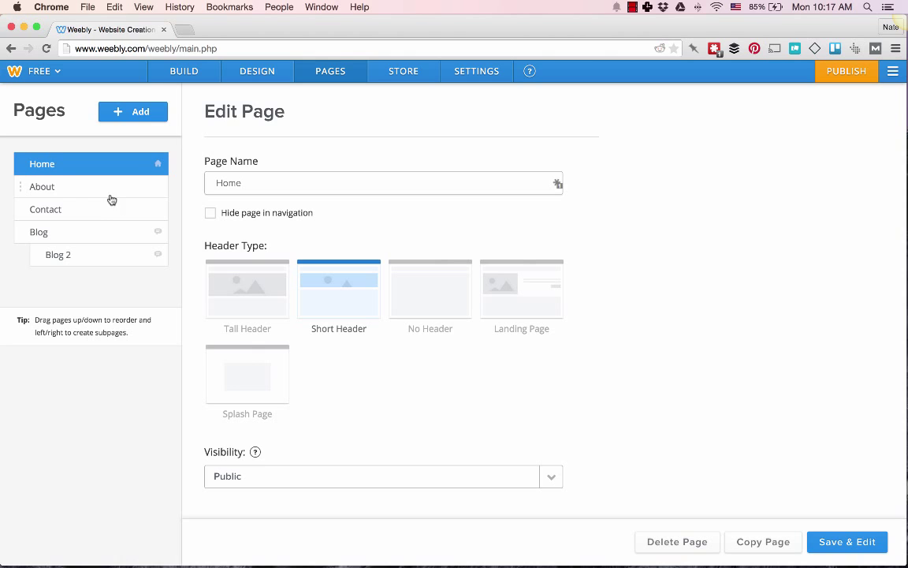
scroll("down", 3)
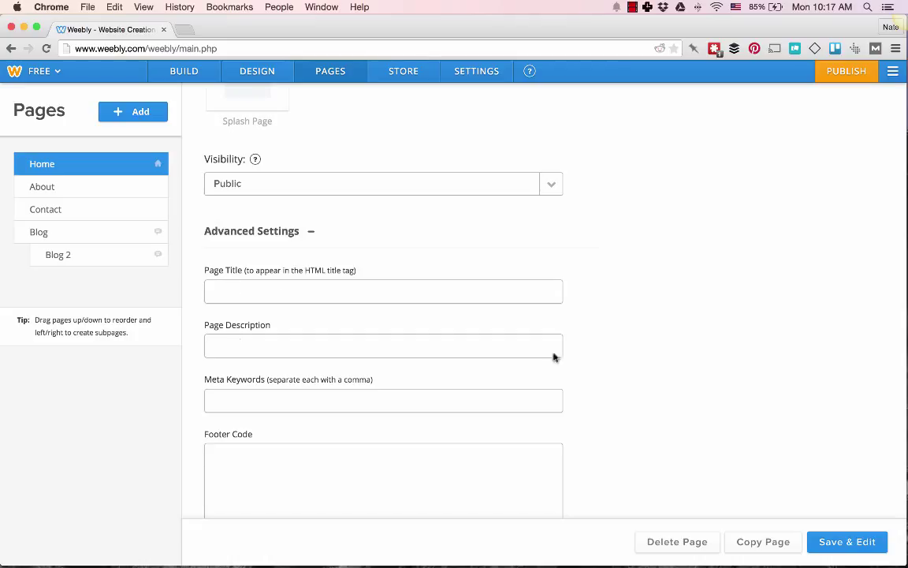
mouse_move(620, 327)
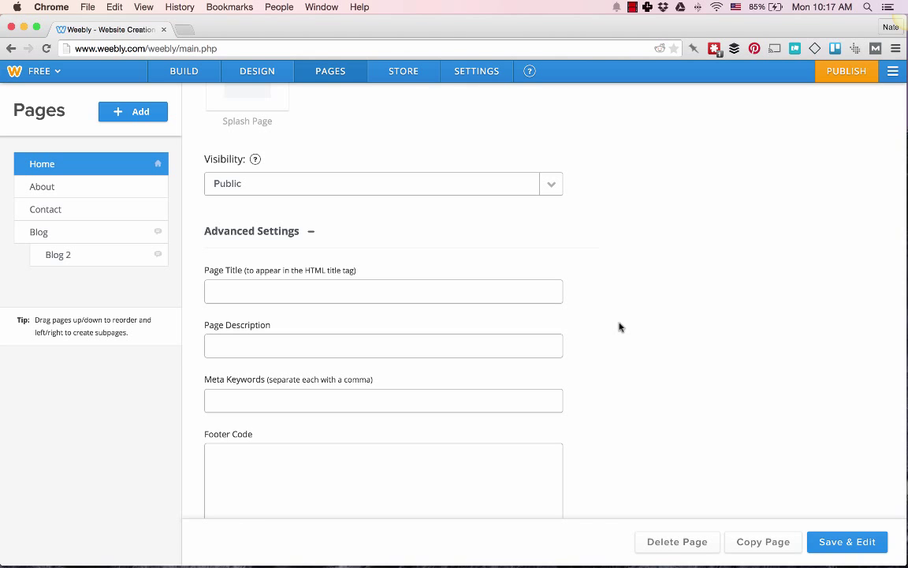
scroll("down", 3)
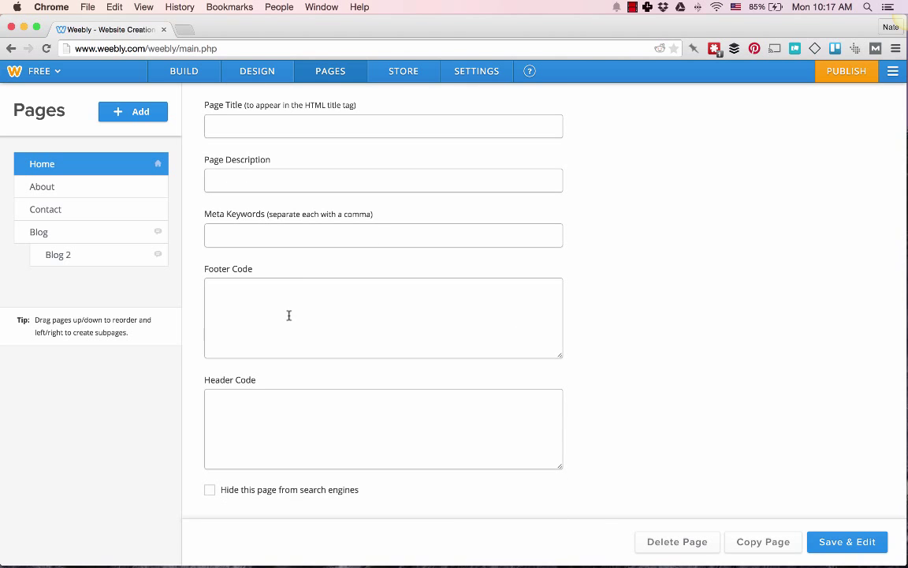
mouse_move(302, 406)
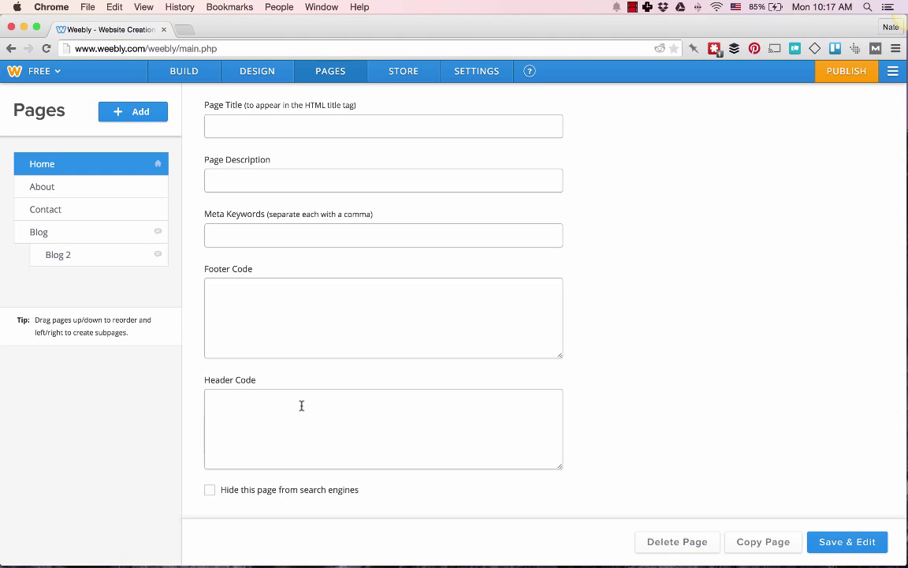
mouse_move(307, 406)
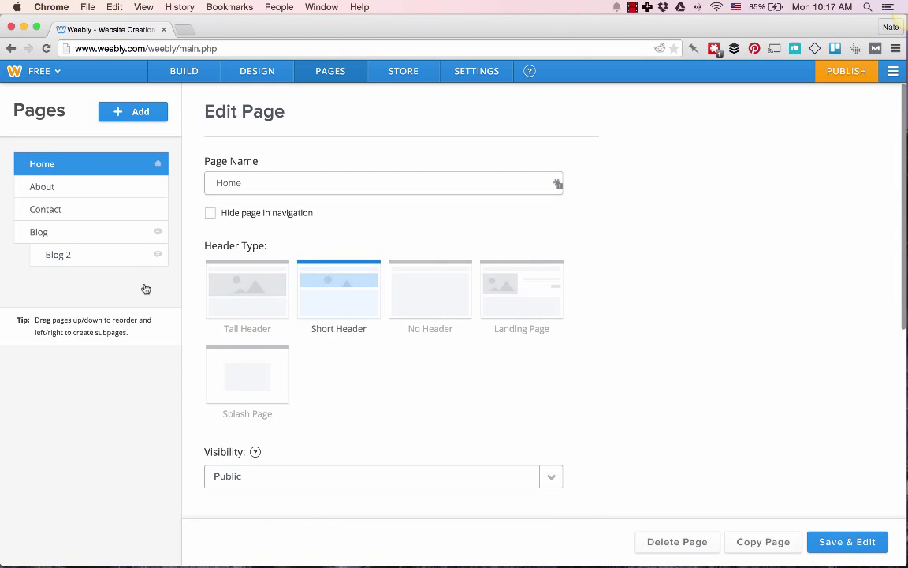
mouse_move(85, 270)
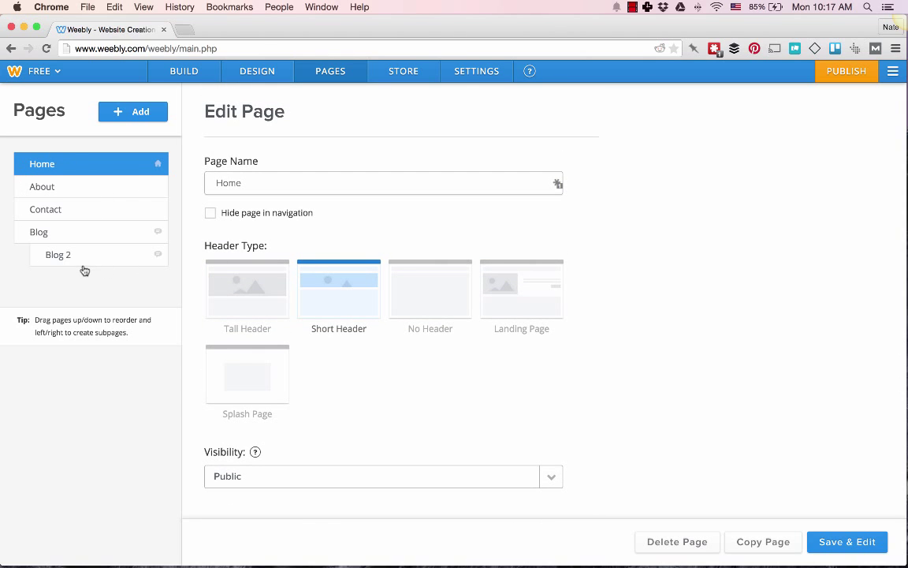
mouse_move(143, 218)
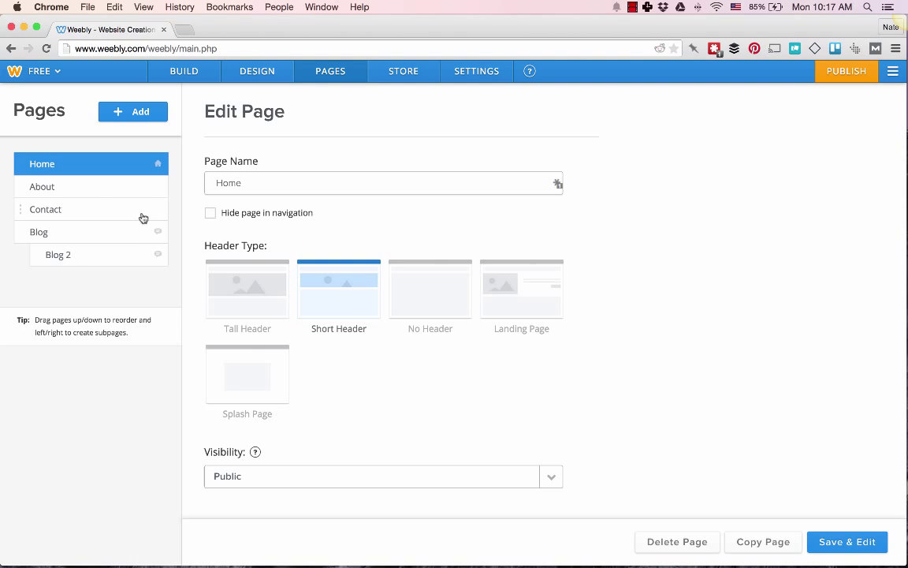
mouse_move(90, 197)
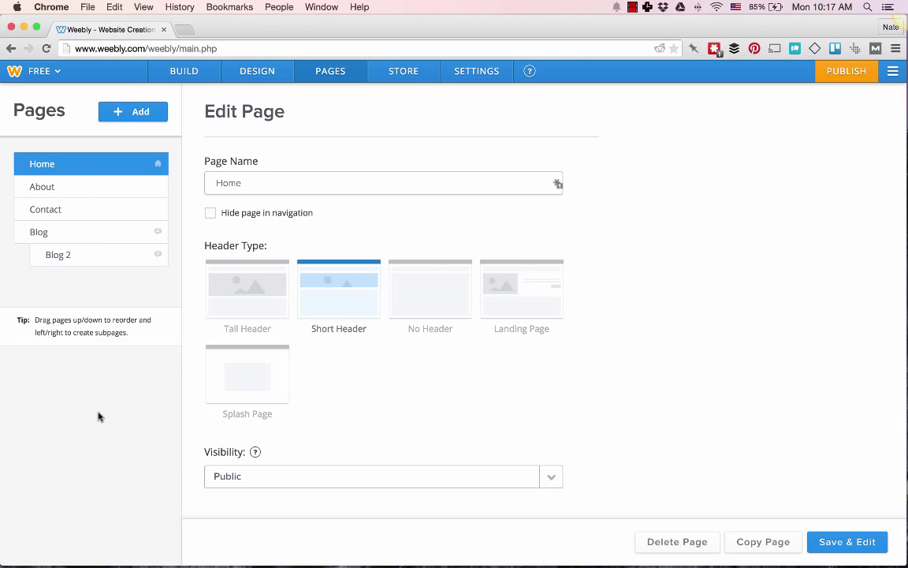
left_click(403, 71)
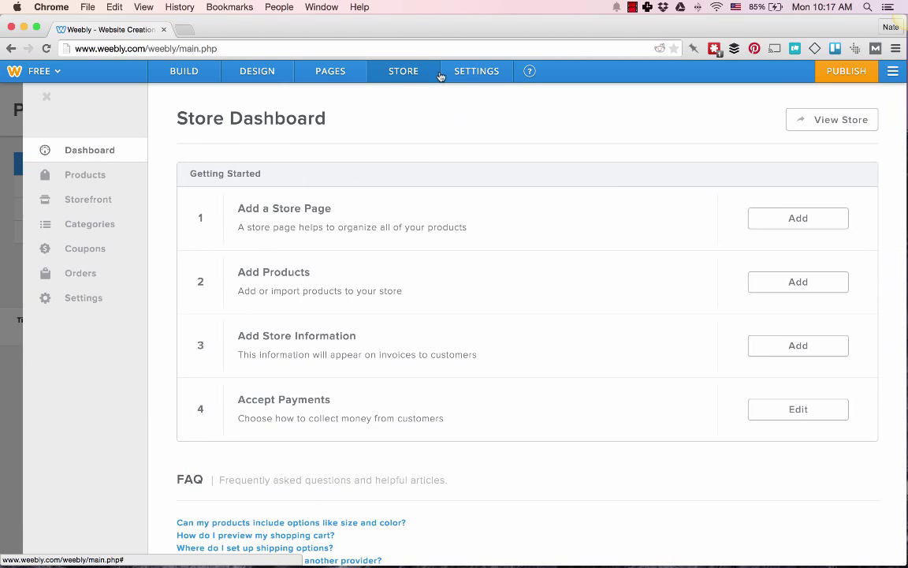
Review the SEO settings down to 301 Redirects, then view the settings for Blog.
left_click(476, 71)
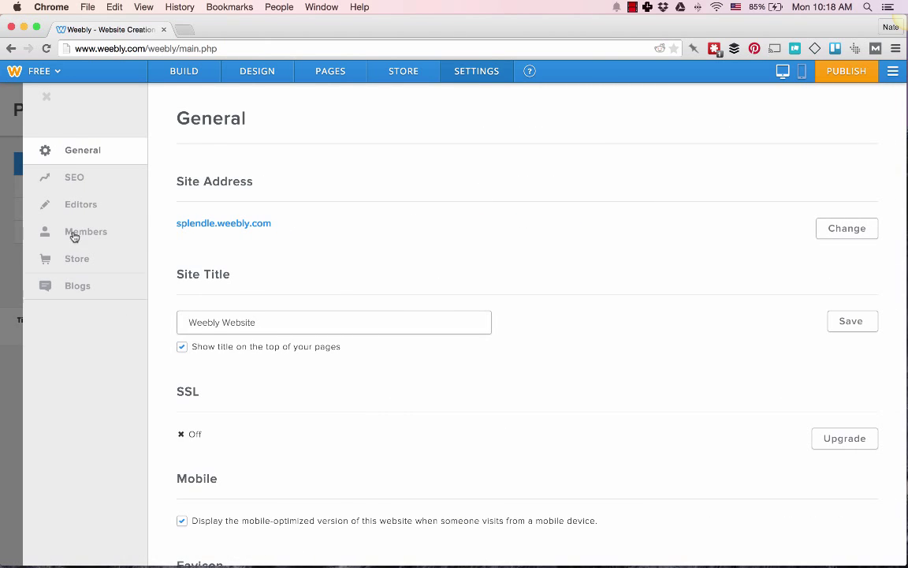
left_click(74, 177)
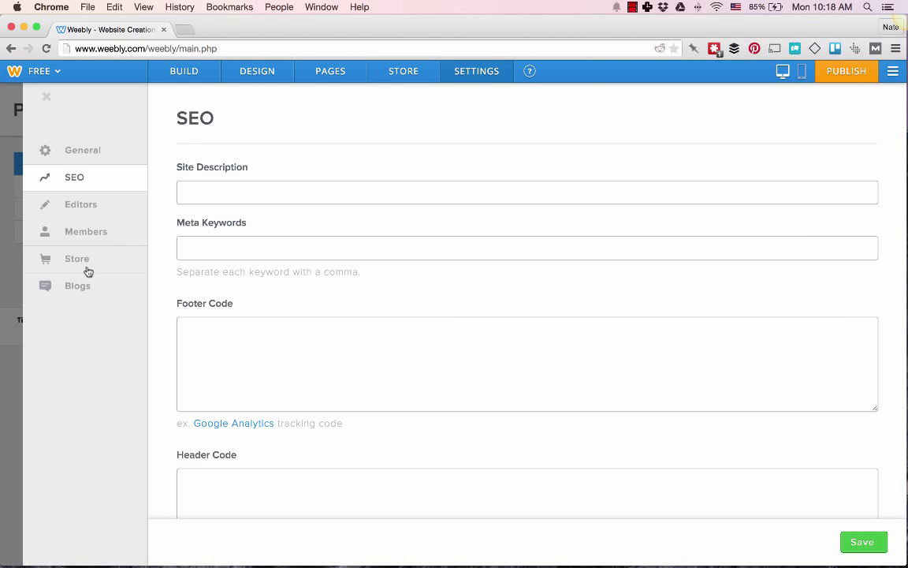
scroll("down", 3)
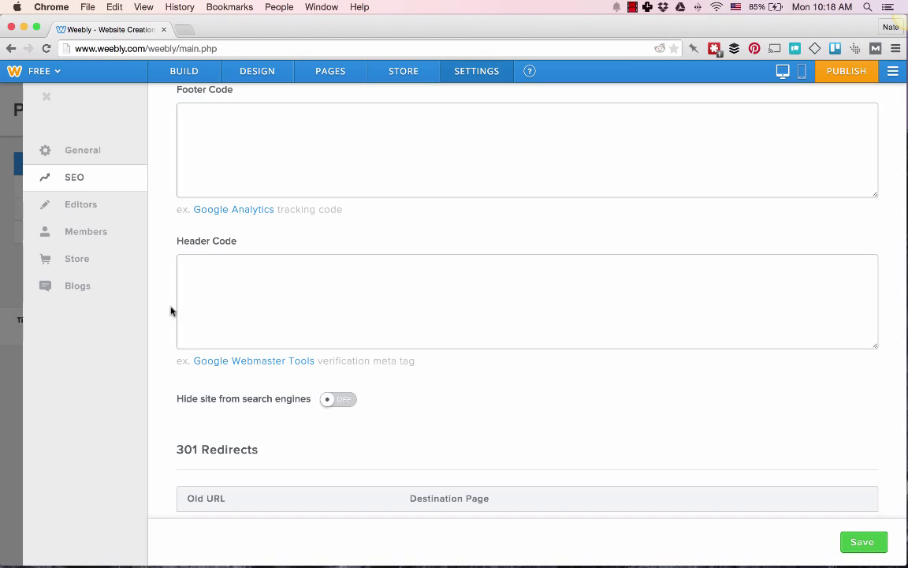
scroll("down", 3)
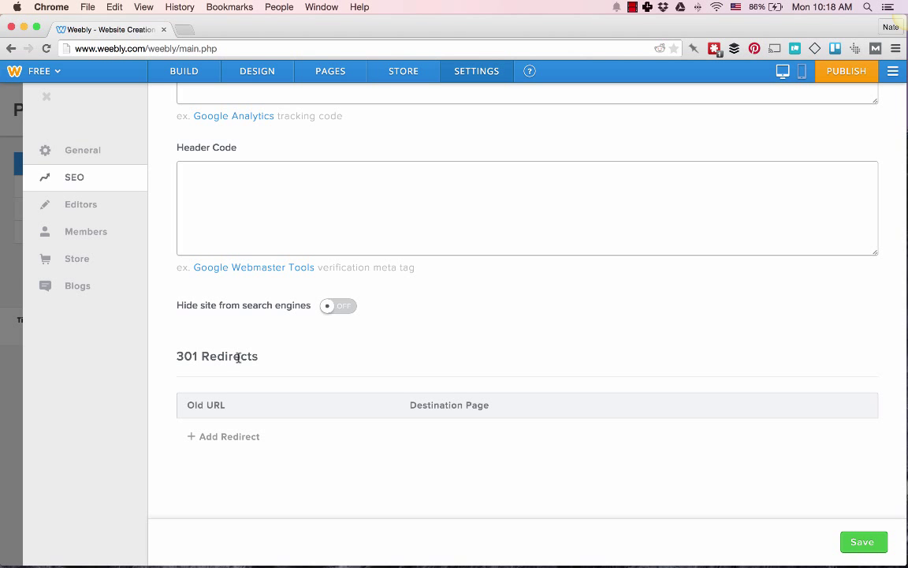
left_click(77, 285)
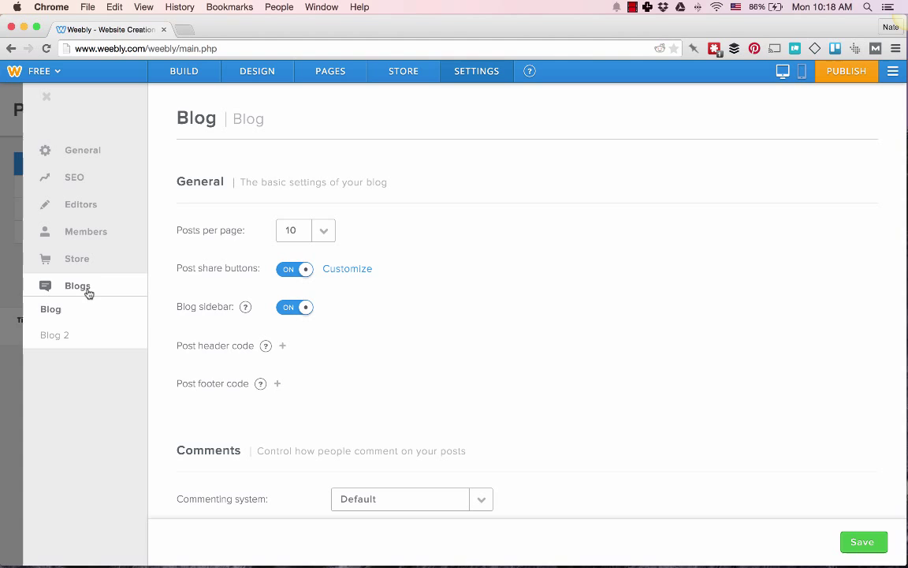
mouse_move(90, 236)
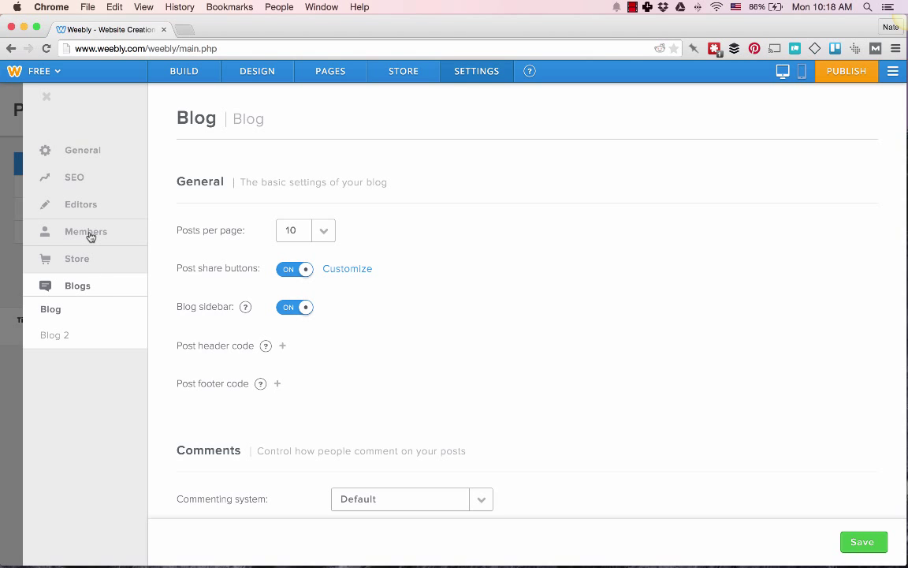
View Members login settings, return to the editor's Build panel, and reopen General settings.
left_click(85, 231)
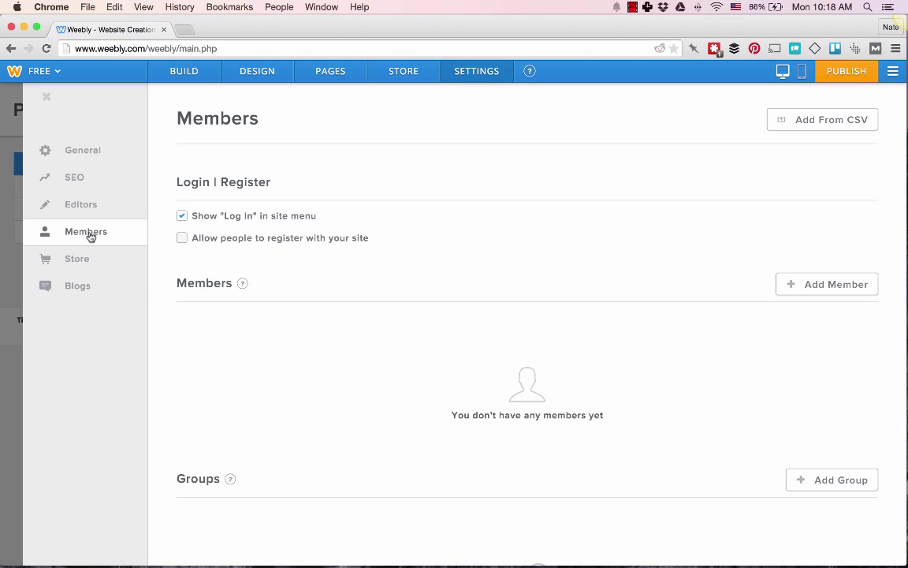
mouse_move(49, 99)
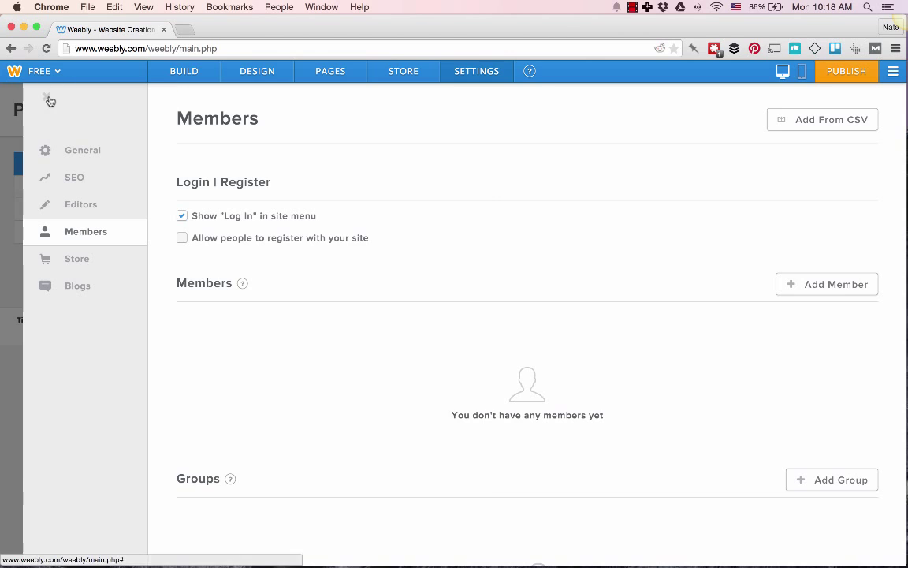
left_click(184, 71)
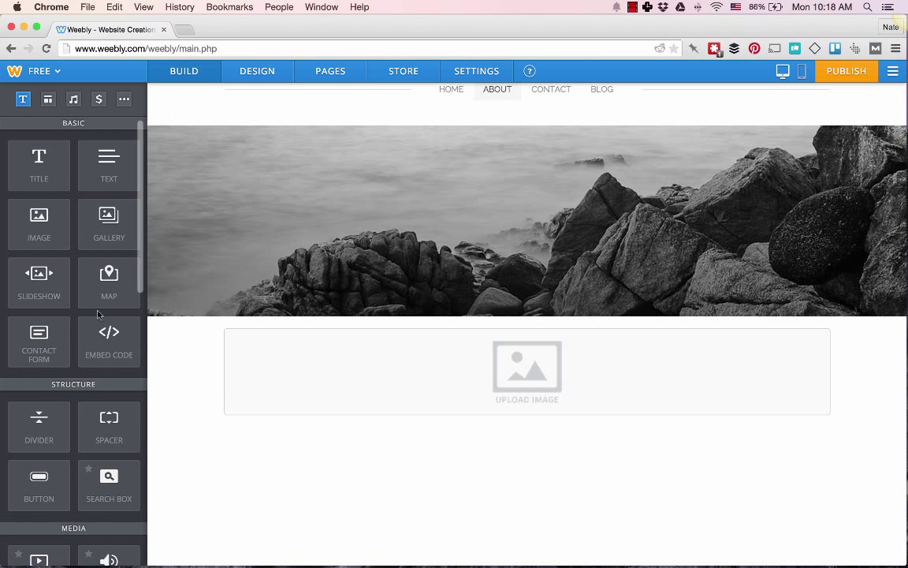
scroll("down", 3)
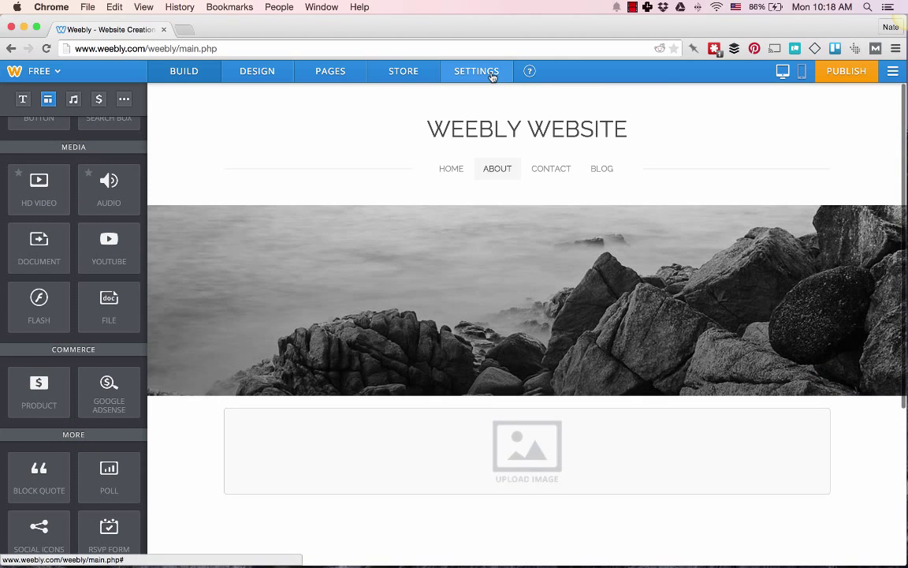
left_click(476, 71)
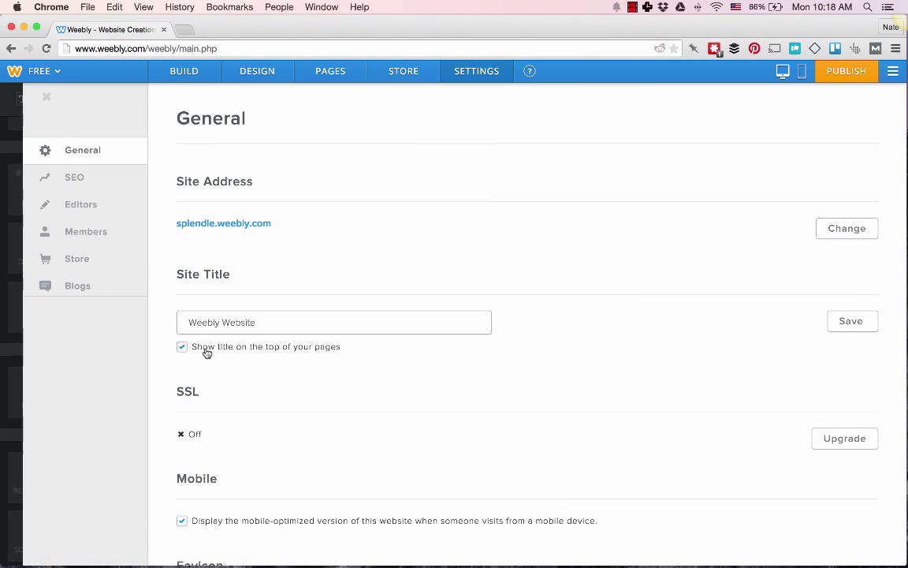
Scroll General settings past Navigation and Facebook Sharing to the Archive and Un-publish sections.
scroll("down", 3)
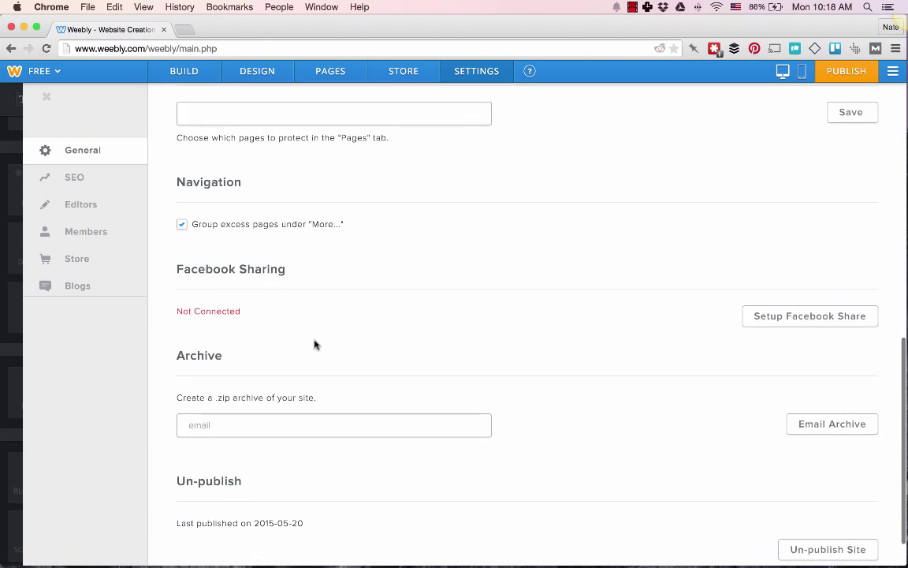
scroll("down", 3)
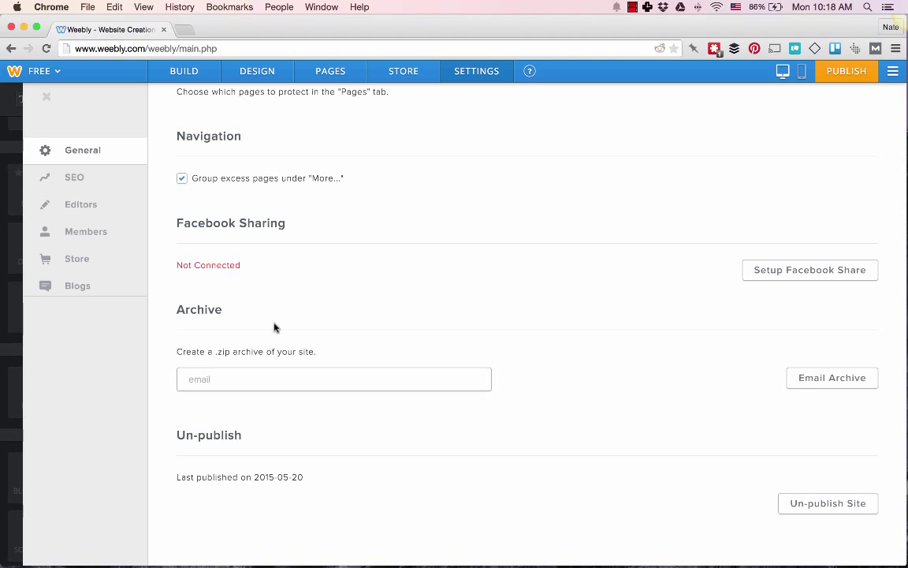
mouse_move(180, 308)
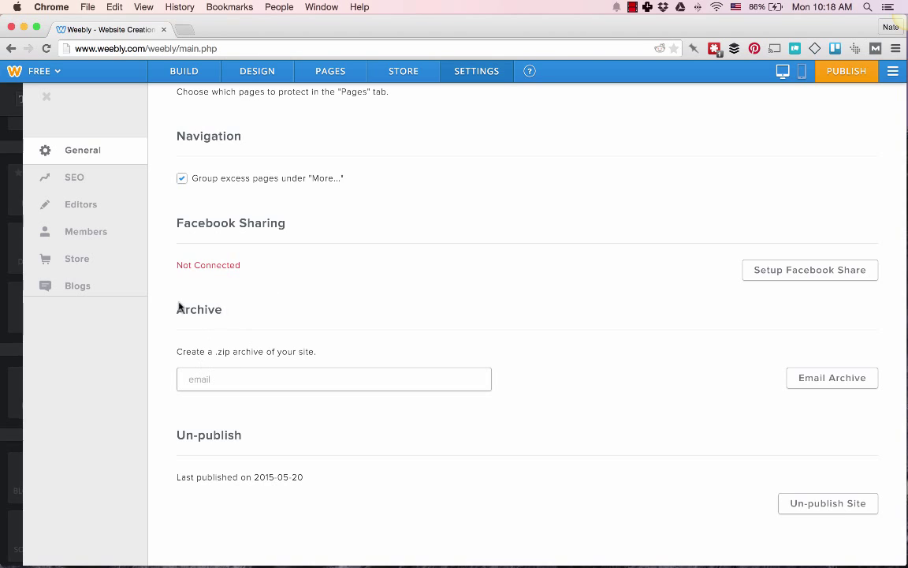
mouse_move(189, 346)
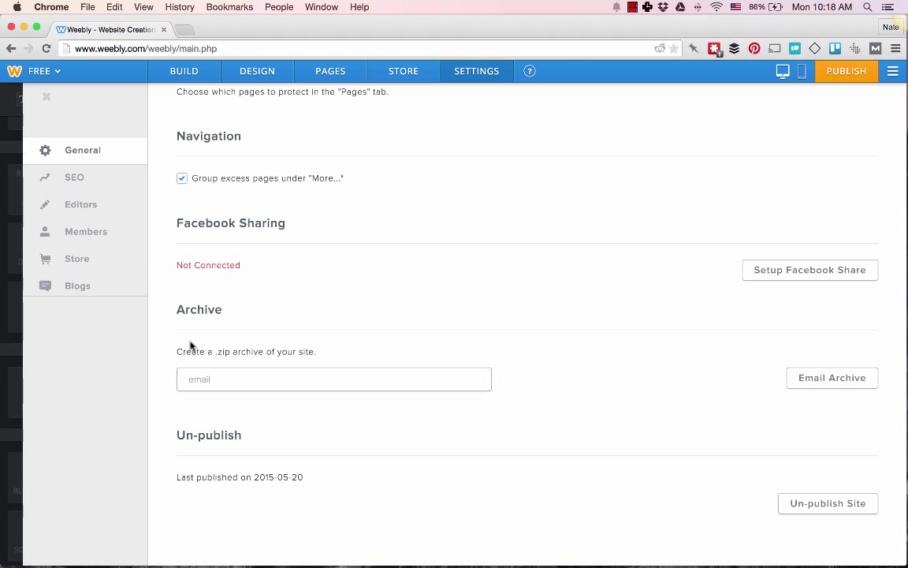
mouse_move(210, 337)
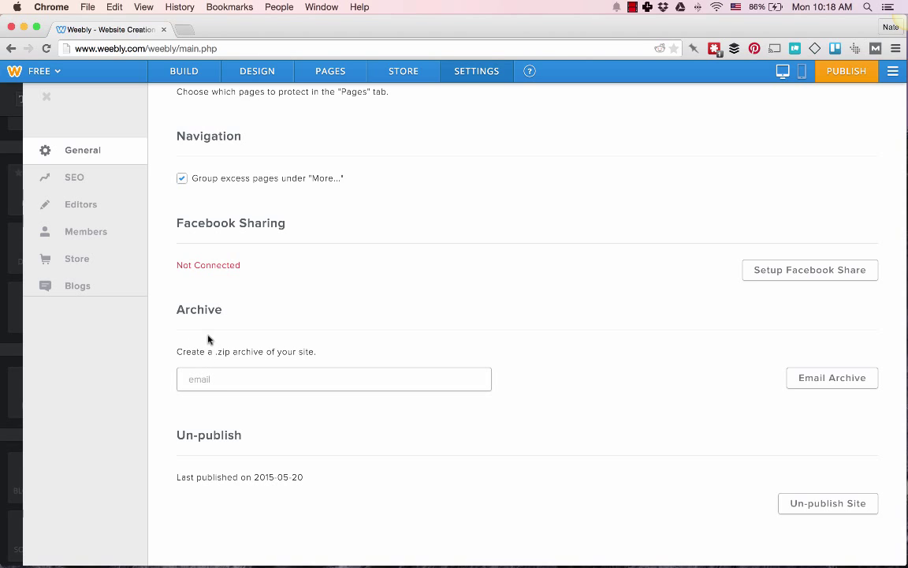
mouse_move(234, 336)
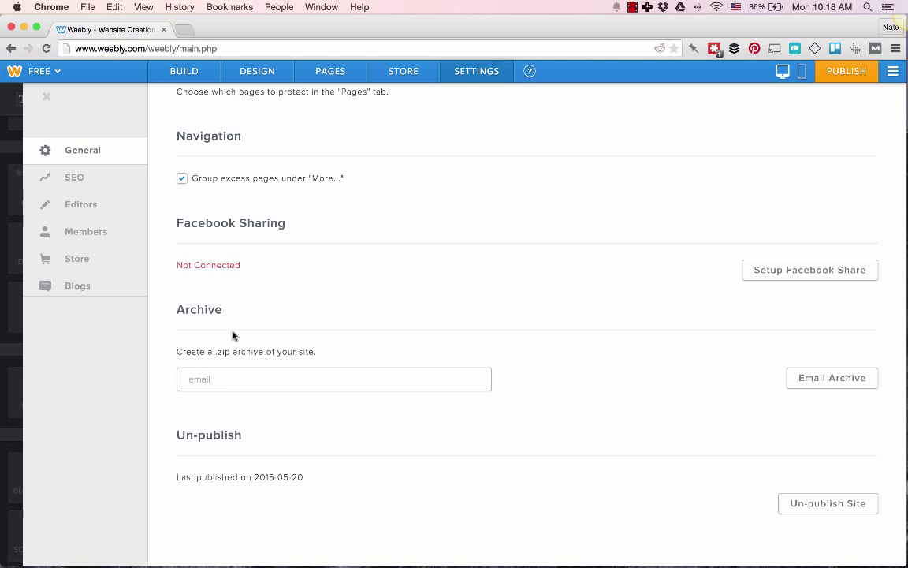
mouse_move(238, 333)
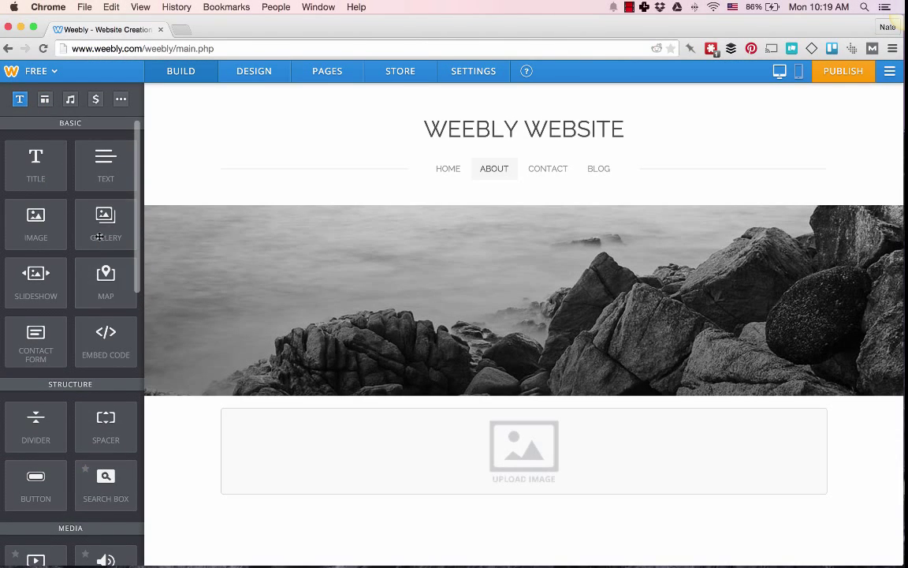
mouse_move(105, 225)
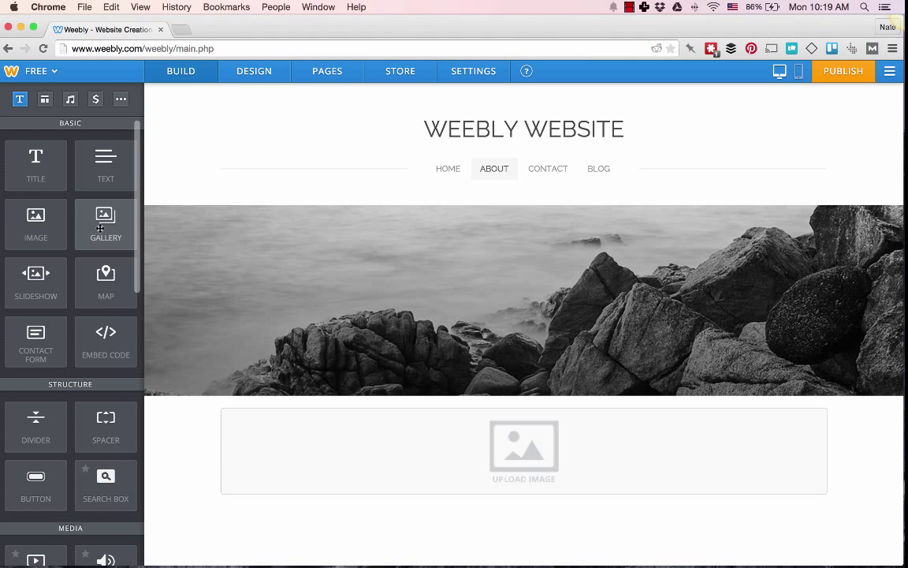